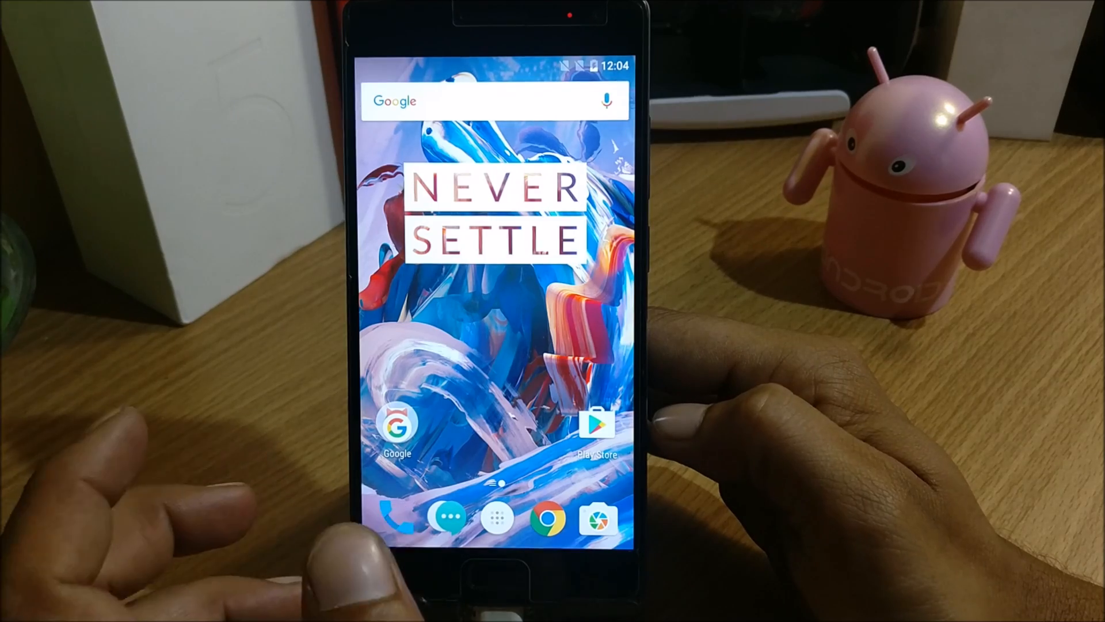
Show Developer options with OEM unlocking enabled via Settings > About phone
click(495, 519)
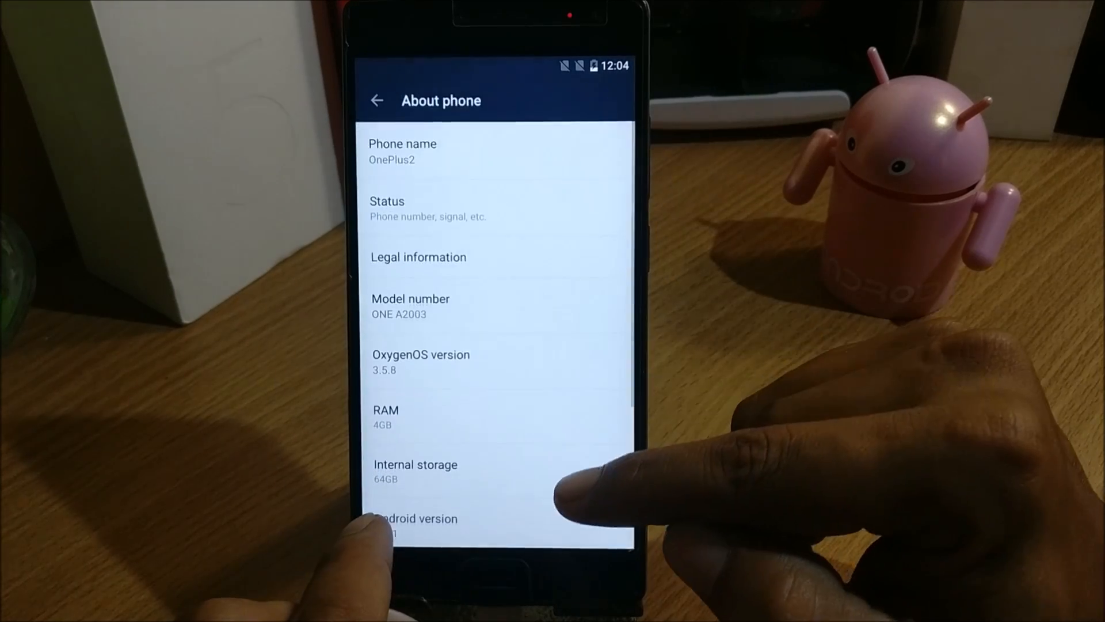
scroll(down, 3)
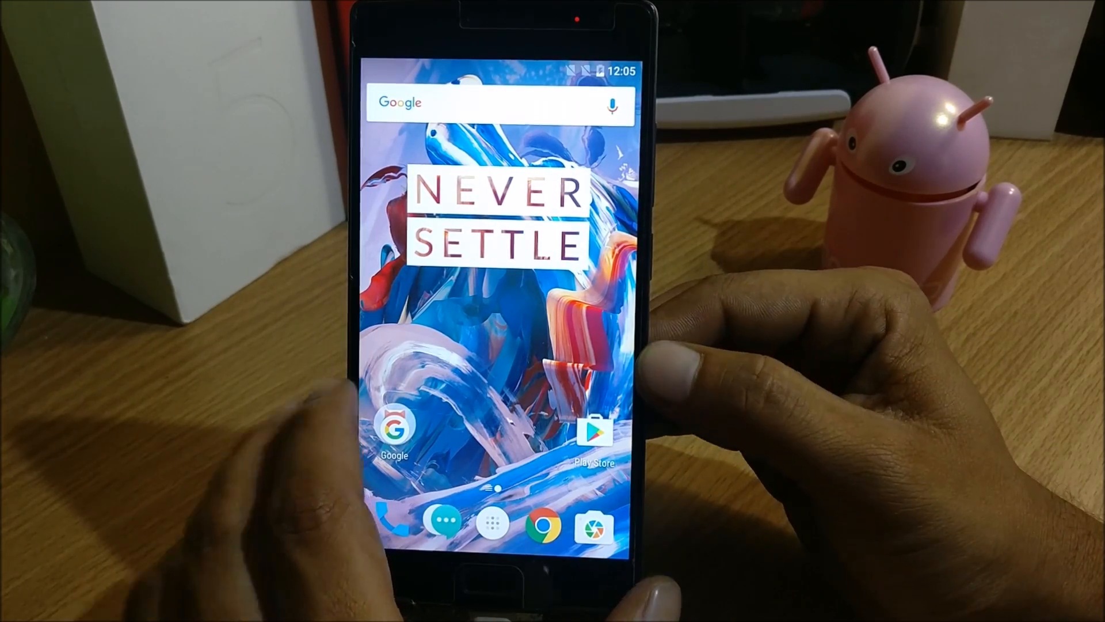
click(492, 522)
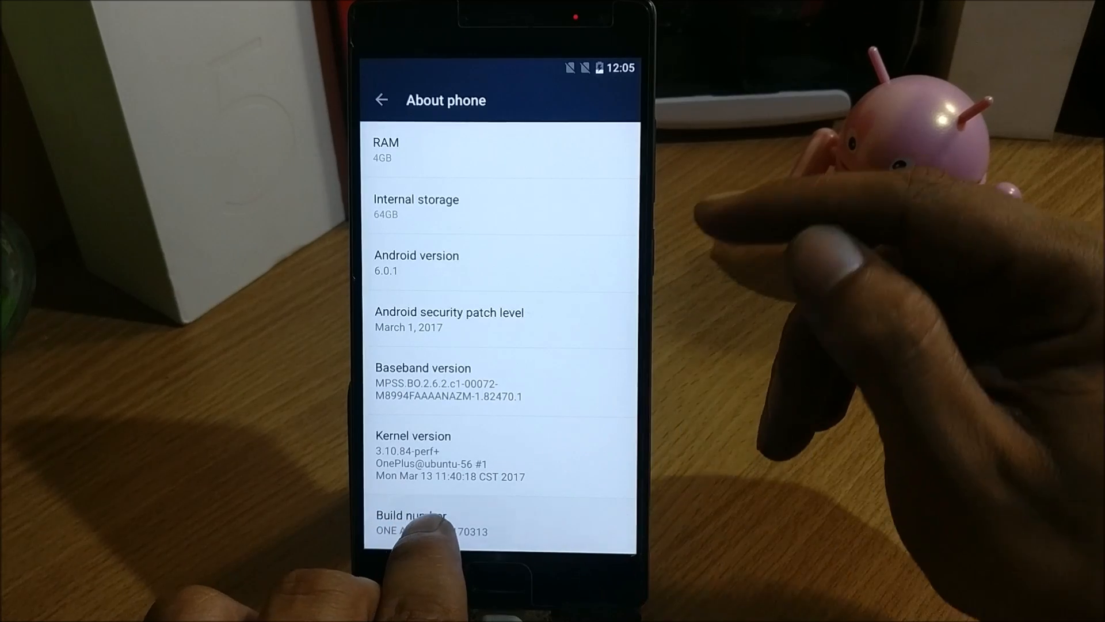
click(411, 522)
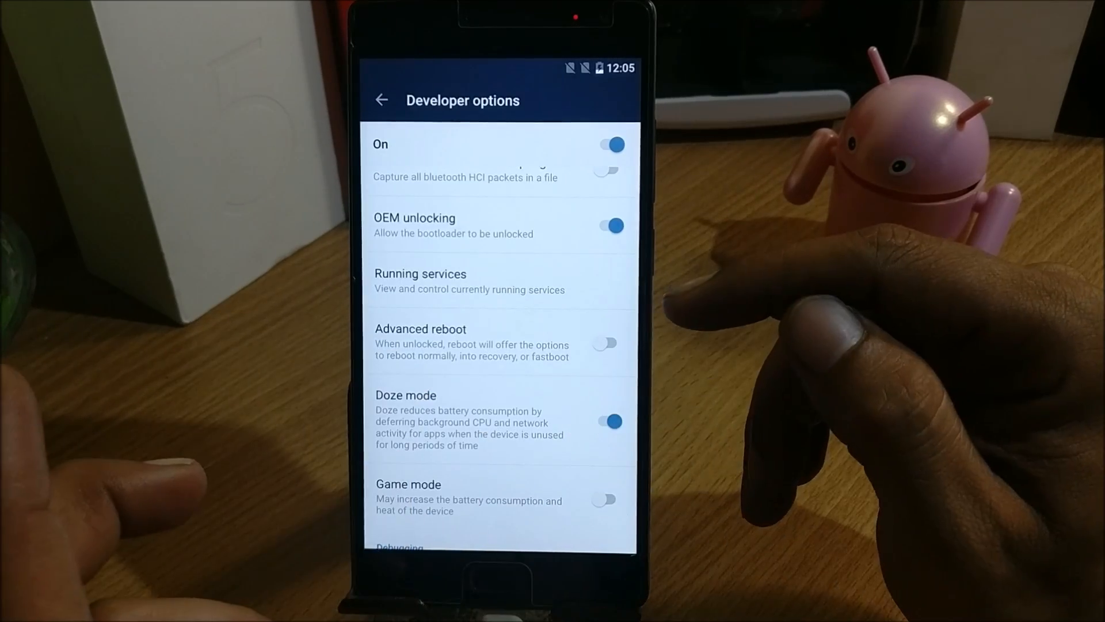
scroll(up, 3)
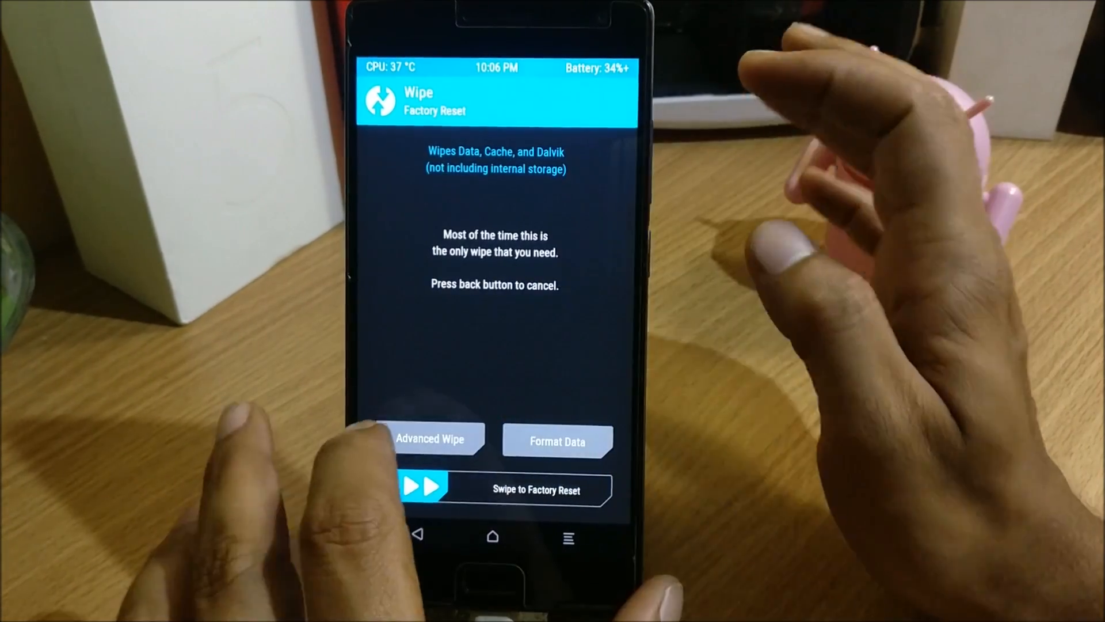
Choose the Wipe option for a factory reset of data, cache and Dalvik
click(428, 439)
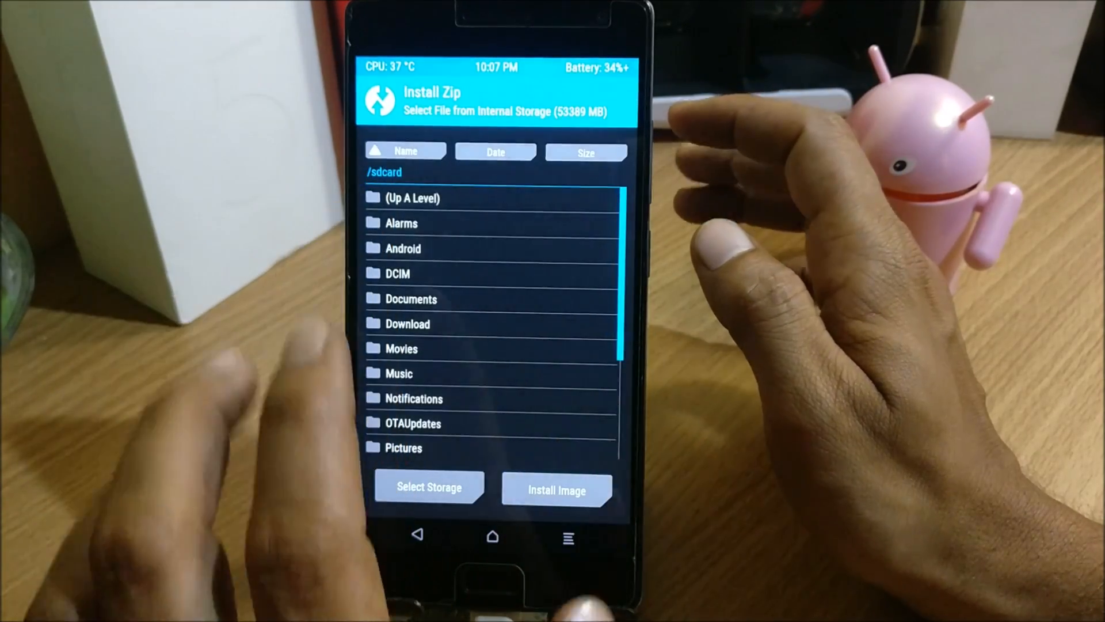
Flash the Cosmic OS and Beans GApps zips, then wipe cache and Dalvik
scroll(down, 3)
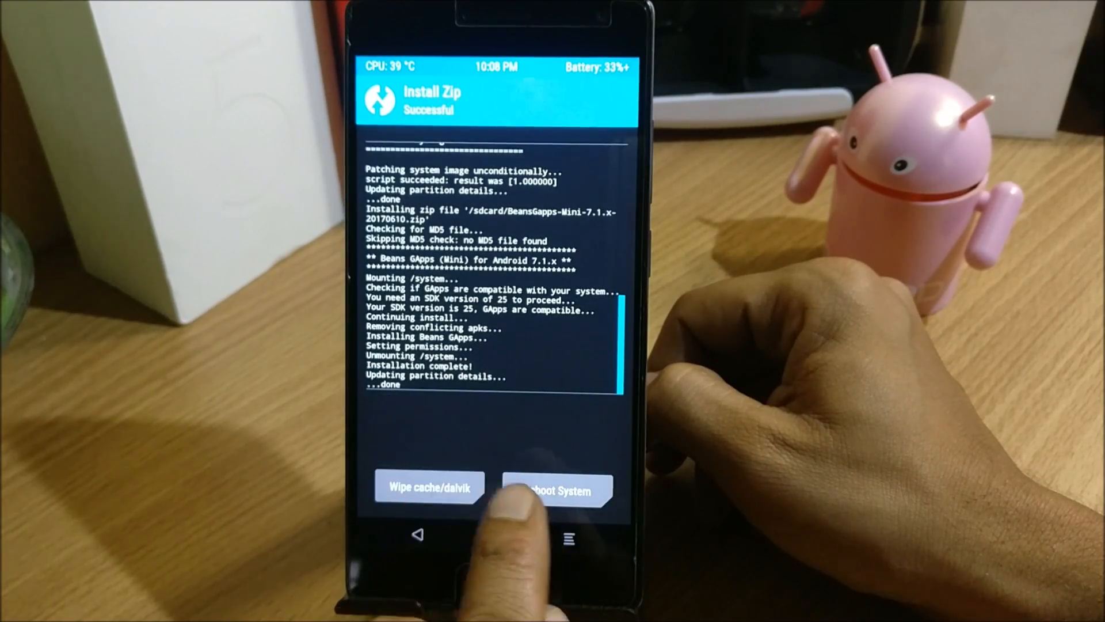
click(428, 487)
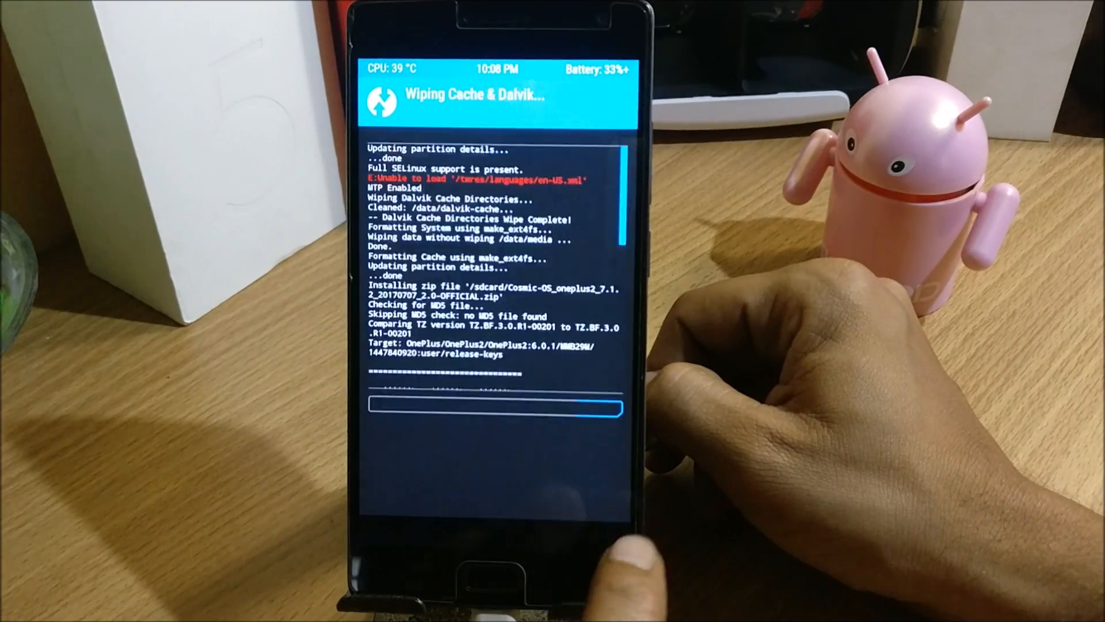